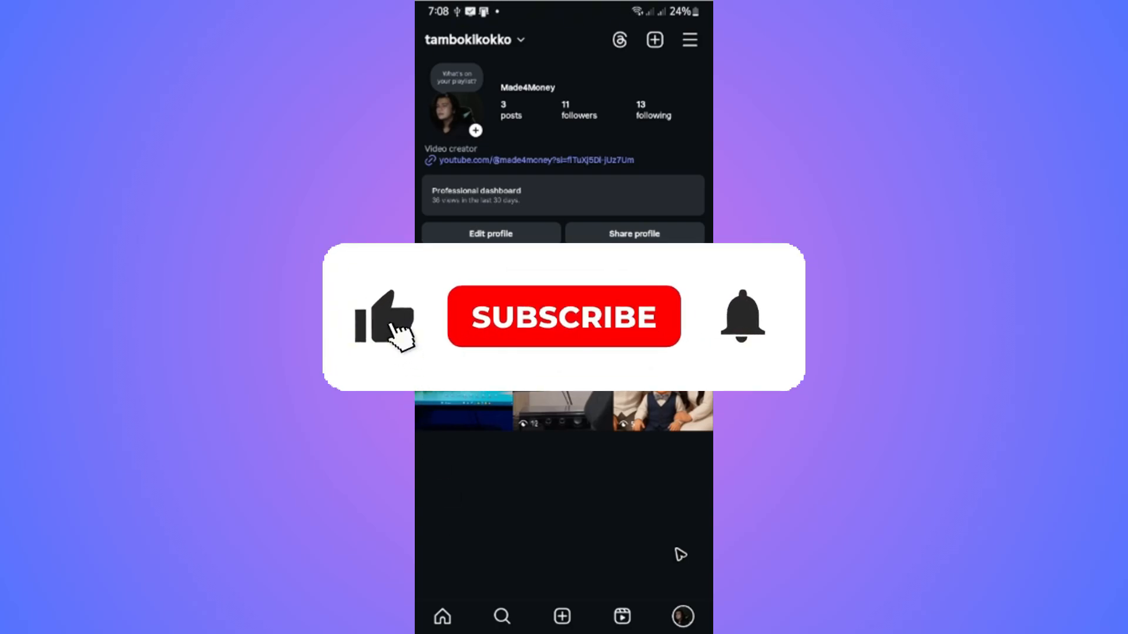
Open Settings and activity from the menu, then go to Notifications
{"action": "left_click", "coordinate": [563, 316]}
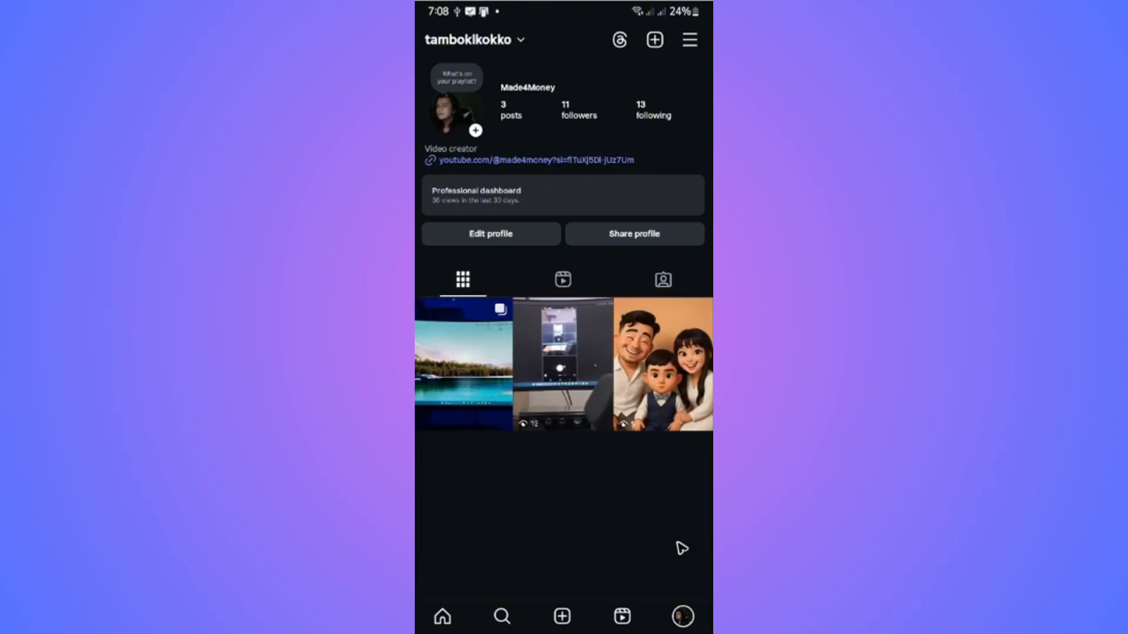
{"action": "mouse_move", "coordinate": [682, 621]}
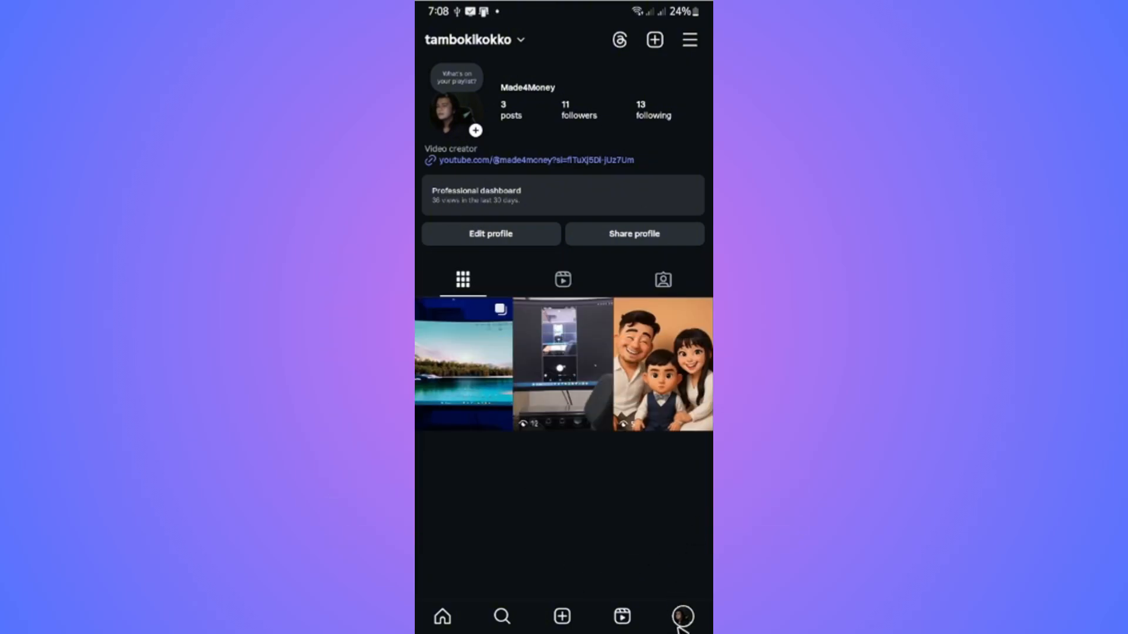
{"action": "mouse_move", "coordinate": [516, 88]}
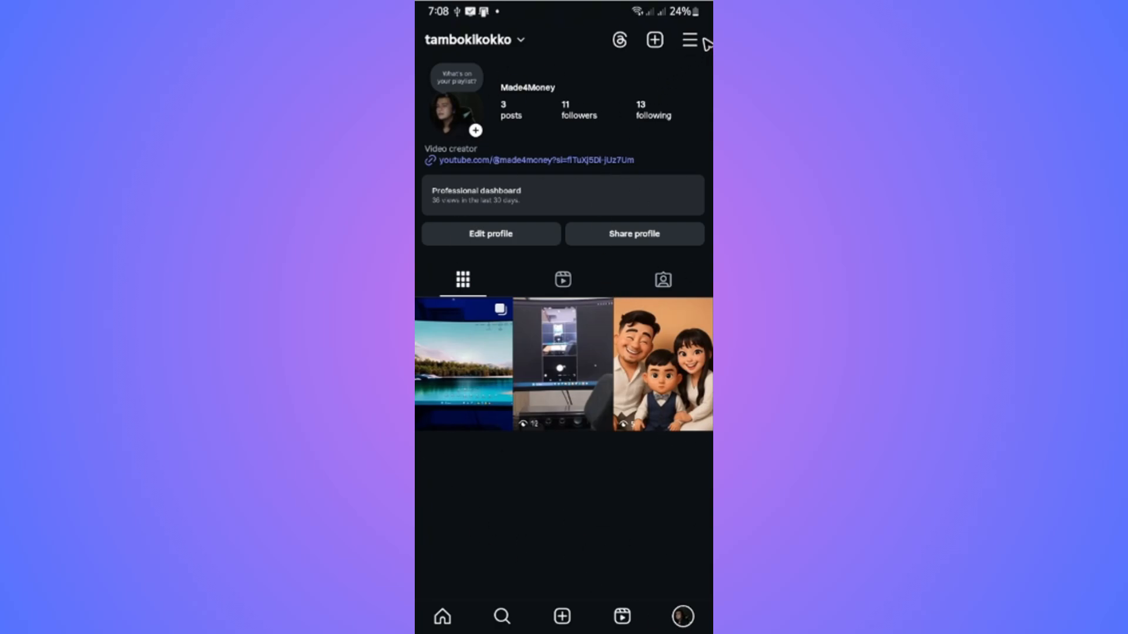
{"action": "mouse_move", "coordinate": [694, 41]}
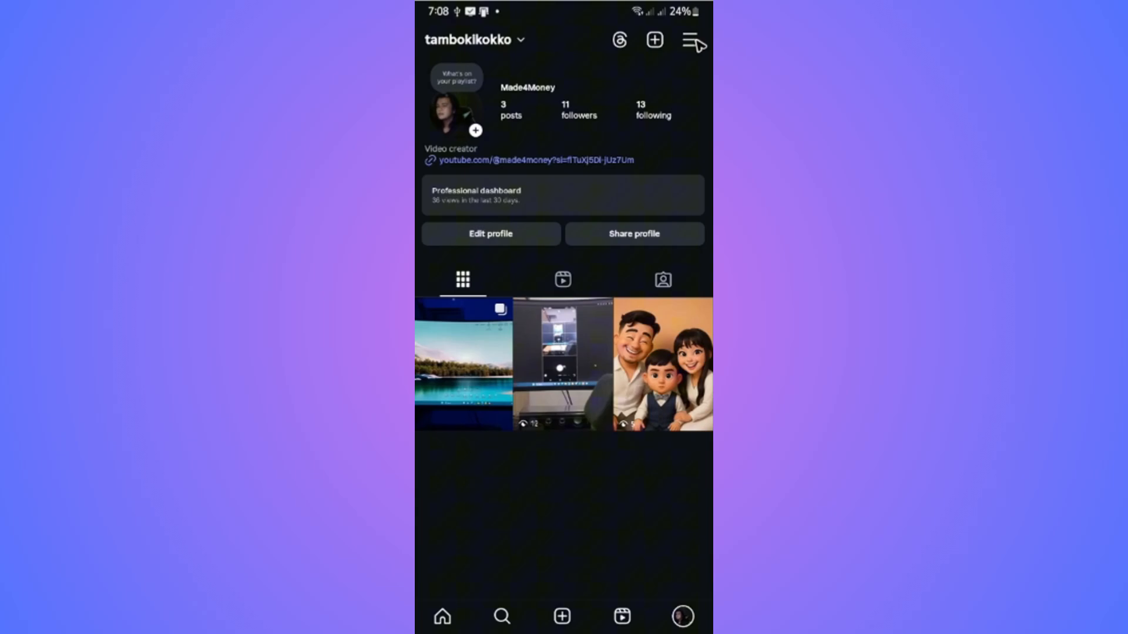
{"action": "left_click", "coordinate": [693, 39]}
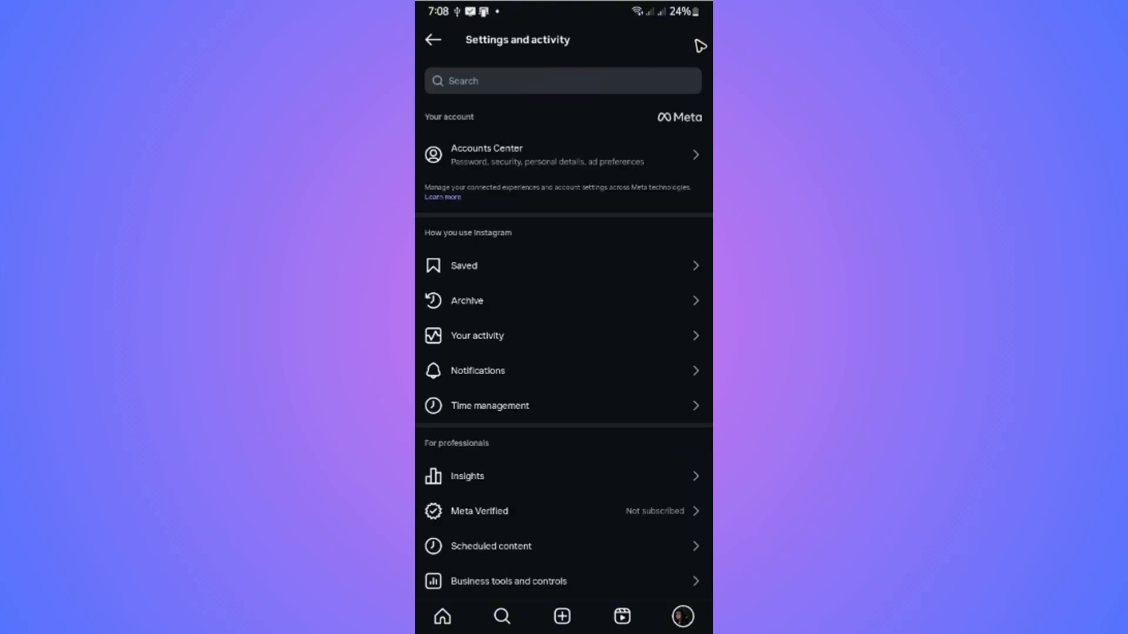
{"action": "mouse_move", "coordinate": [428, 205]}
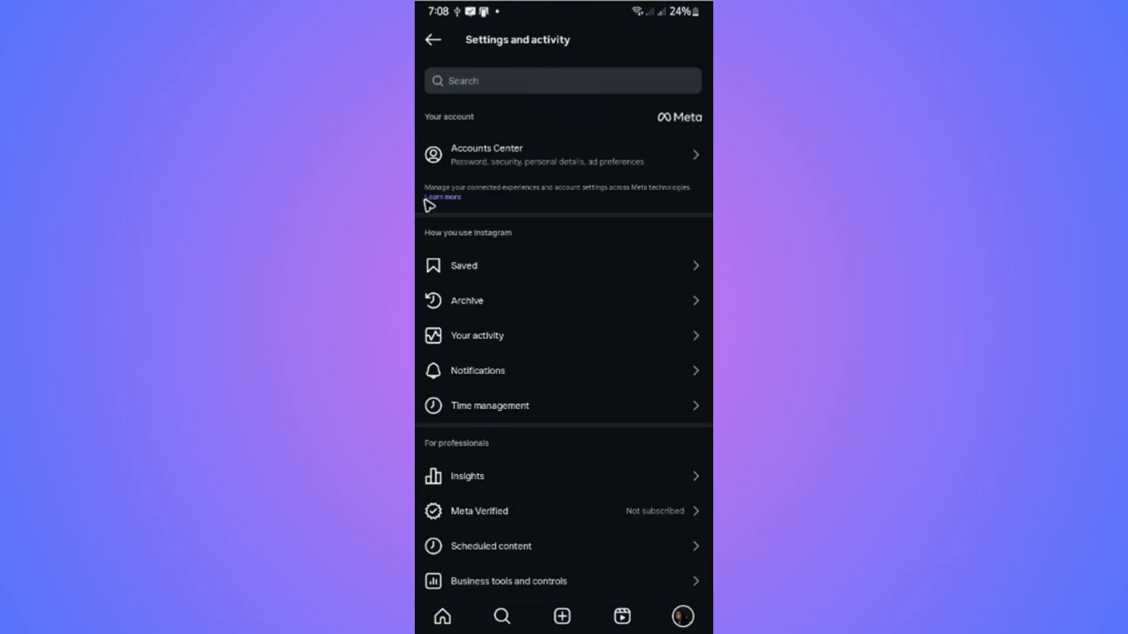
{"action": "mouse_move", "coordinate": [477, 377]}
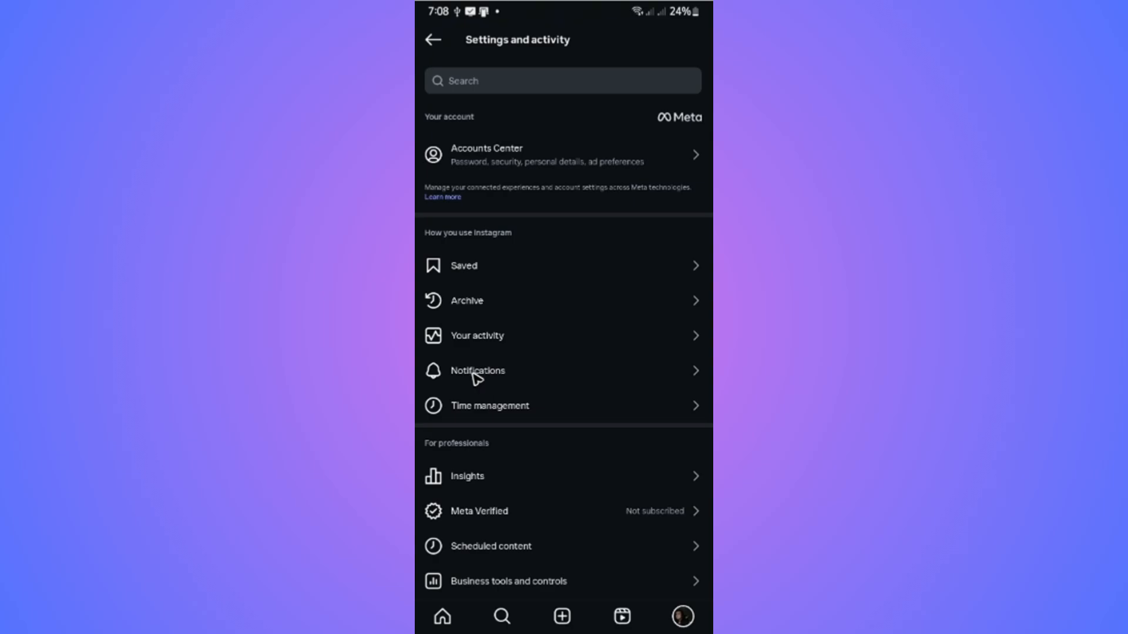
{"action": "left_click", "coordinate": [477, 370]}
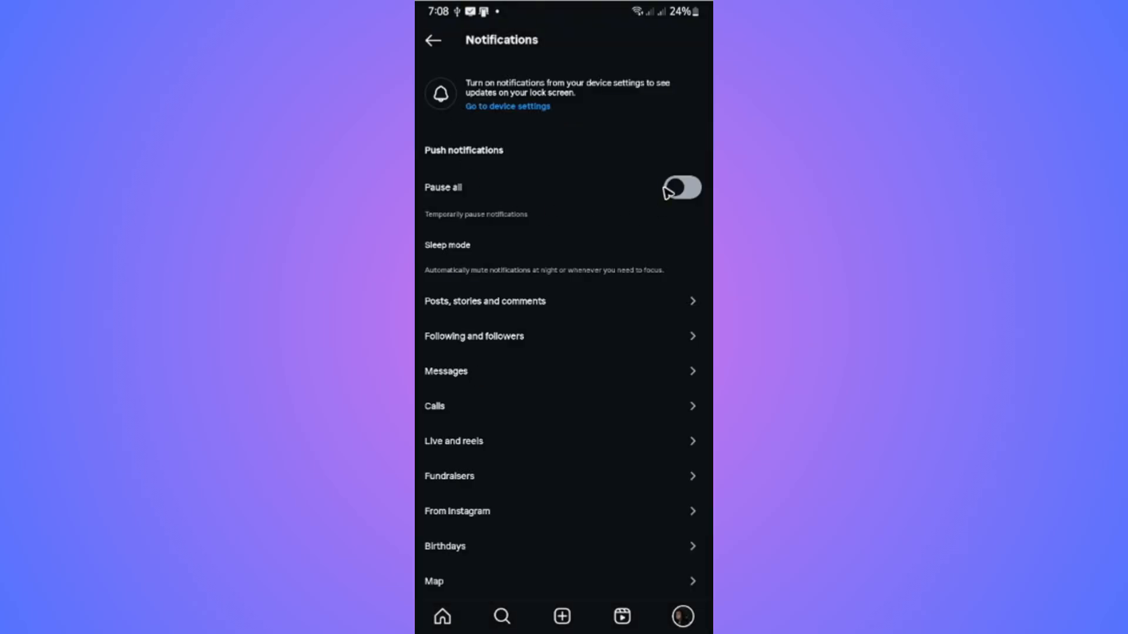
{"action": "mouse_move", "coordinate": [692, 196]}
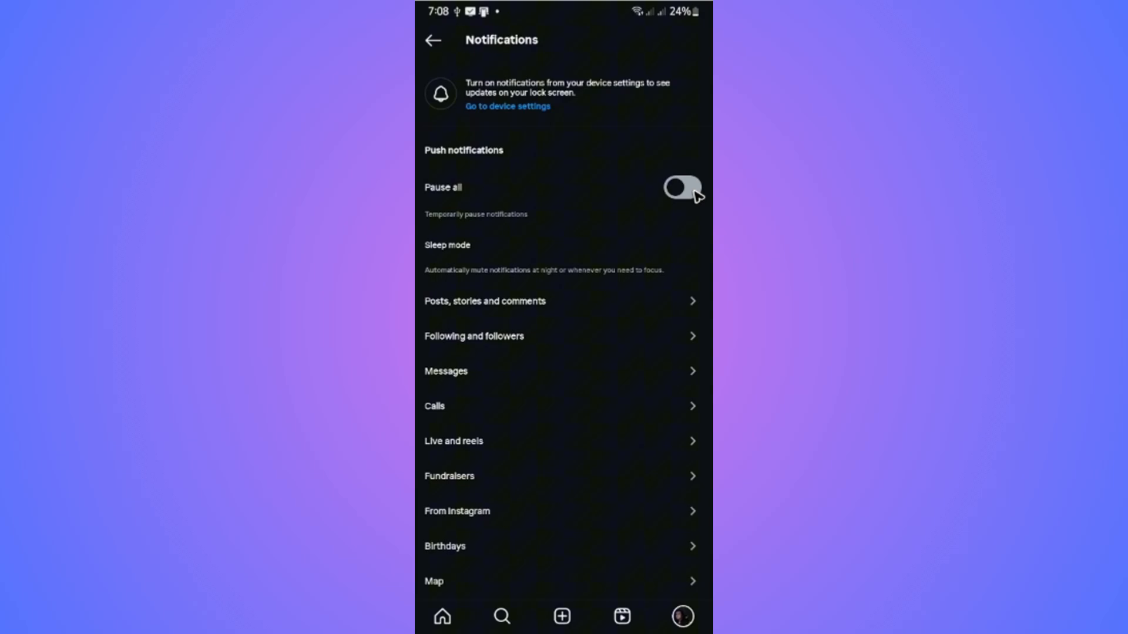
{"action": "mouse_move", "coordinate": [479, 410]}
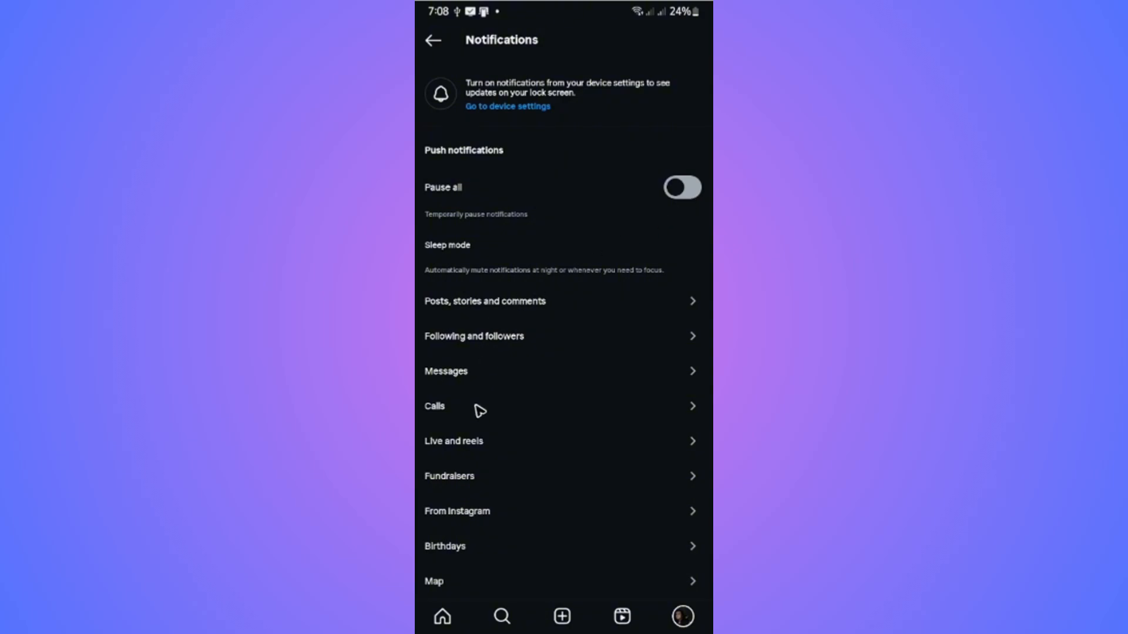
{"action": "mouse_move", "coordinate": [502, 305]}
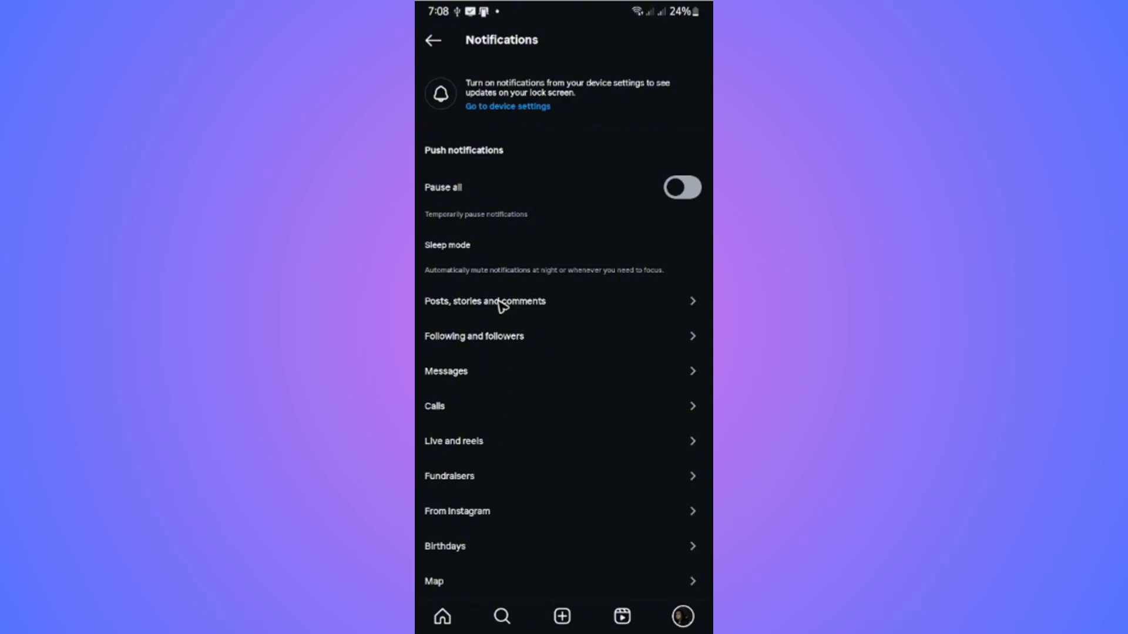
{"action": "mouse_move", "coordinate": [499, 353]}
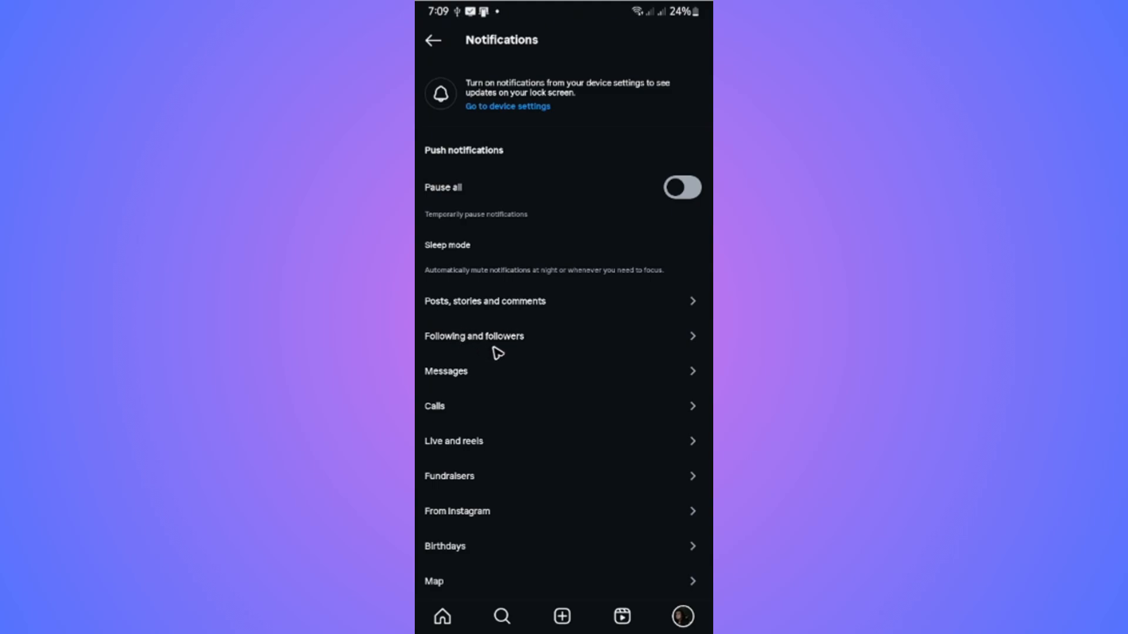
{"action": "mouse_move", "coordinate": [491, 466]}
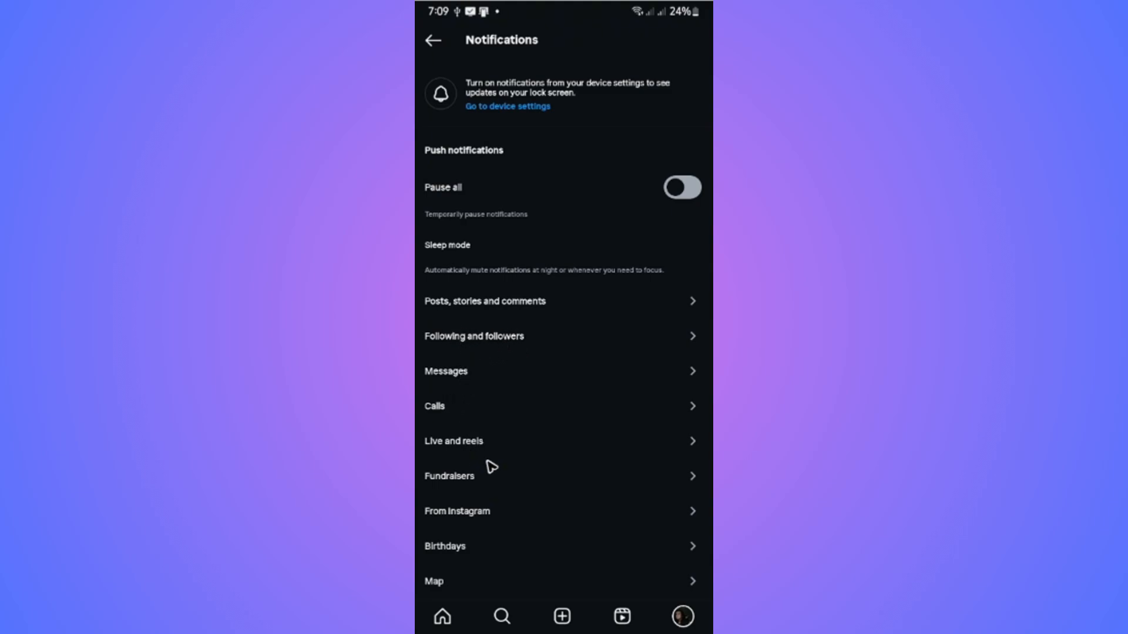
{"action": "scroll", "scroll_direction": "up", "scroll_amount": 3}
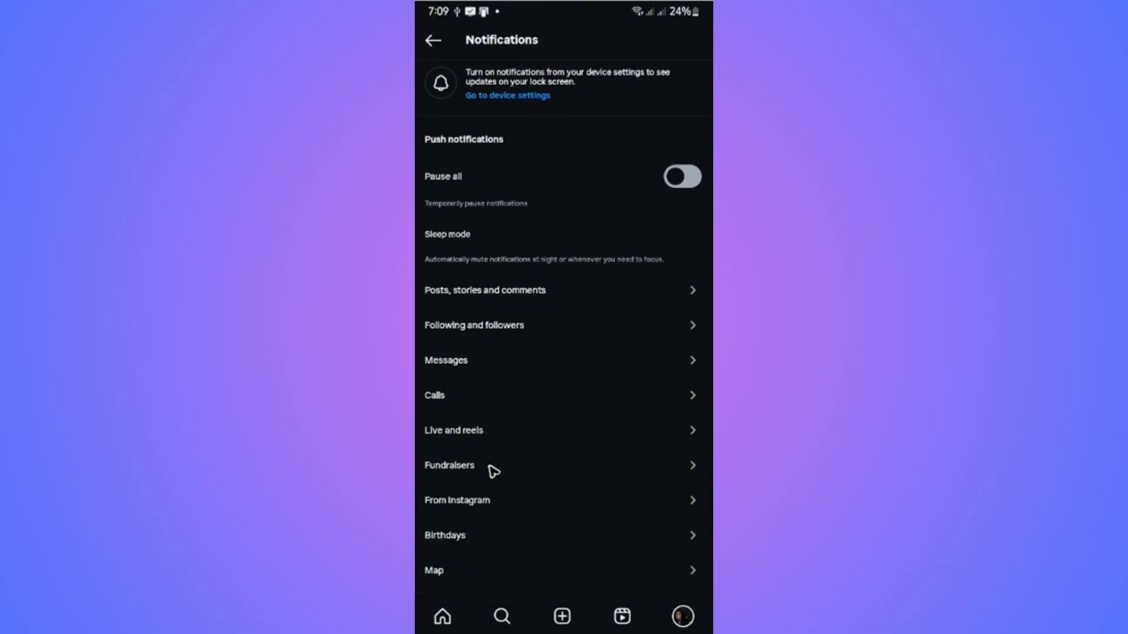
Set Message requests notifications to Off under Messages, then scroll through the remaining options
{"action": "left_click", "coordinate": [446, 361]}
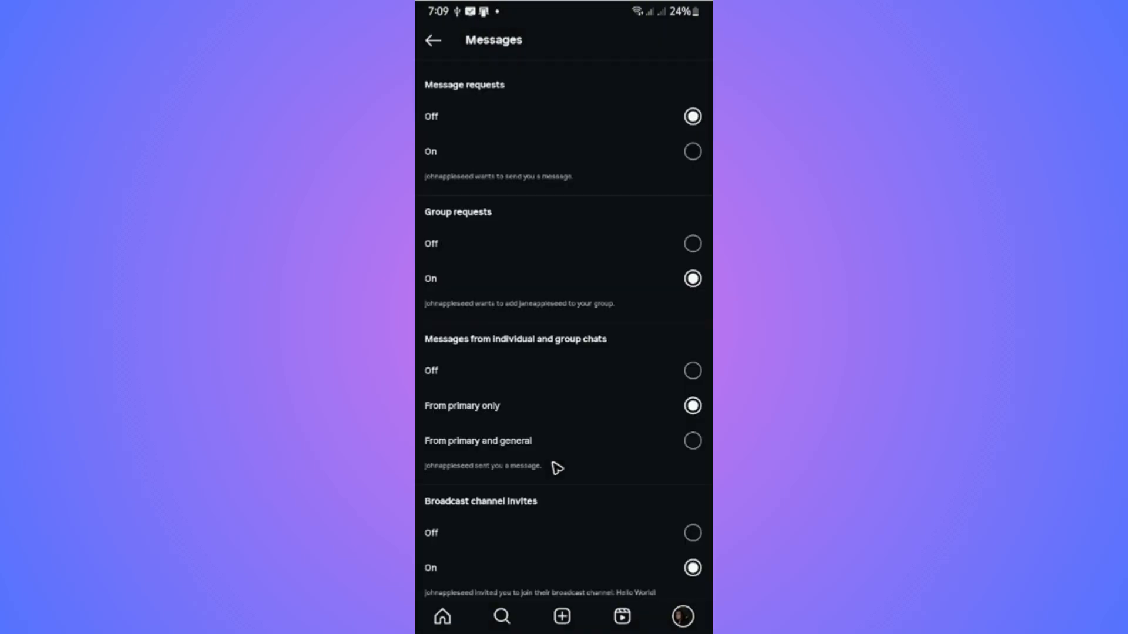
{"action": "mouse_move", "coordinate": [513, 202]}
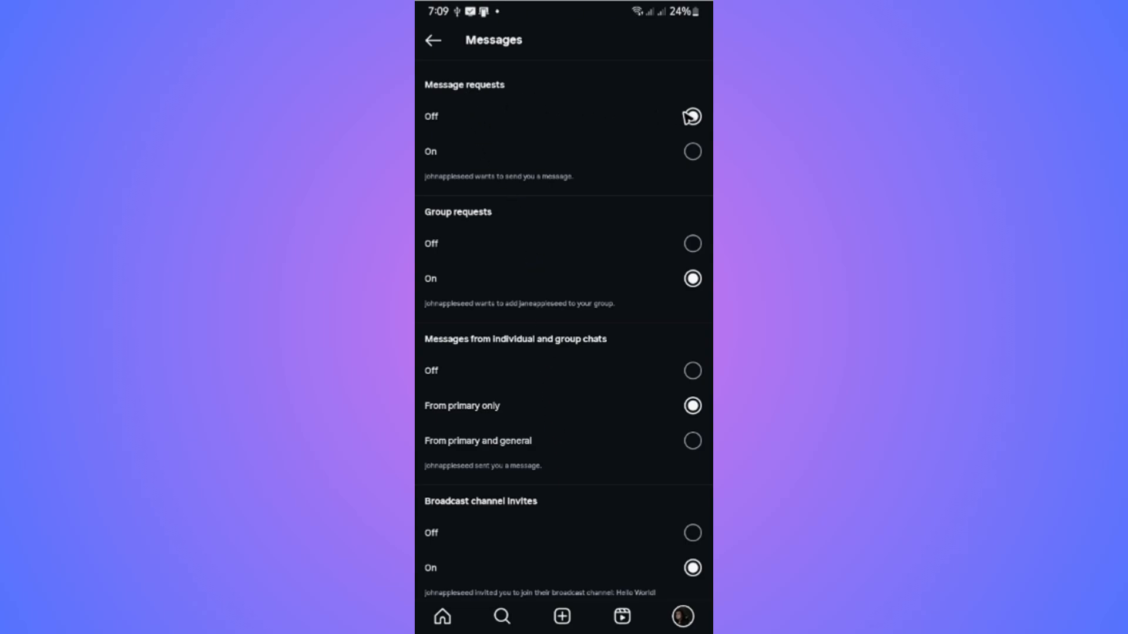
{"action": "left_click", "coordinate": [692, 116]}
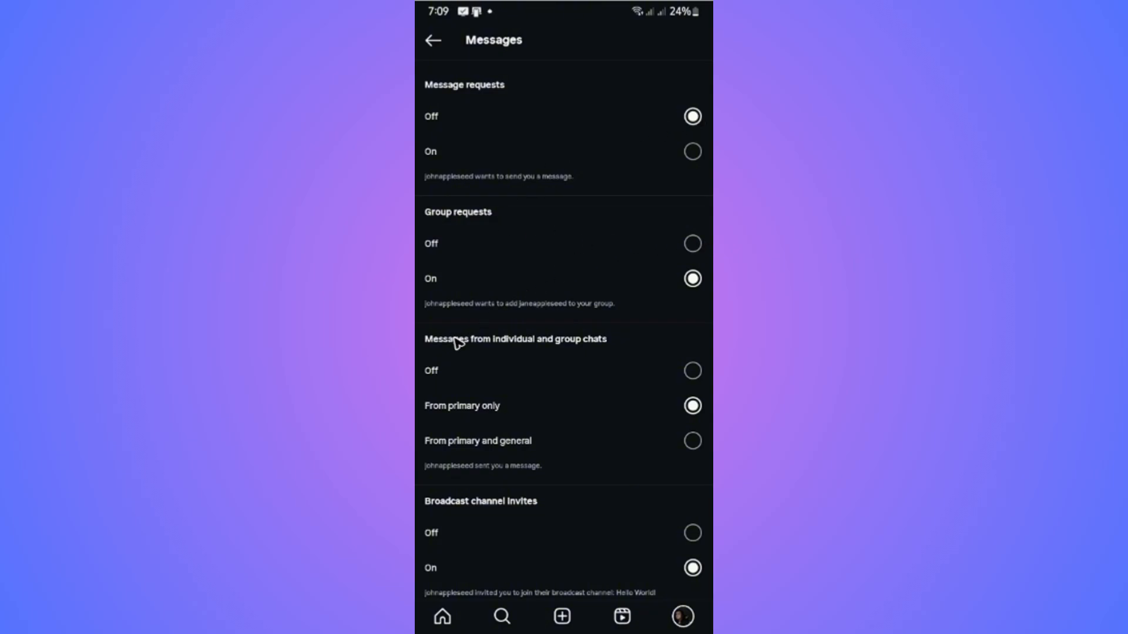
{"action": "mouse_move", "coordinate": [560, 348]}
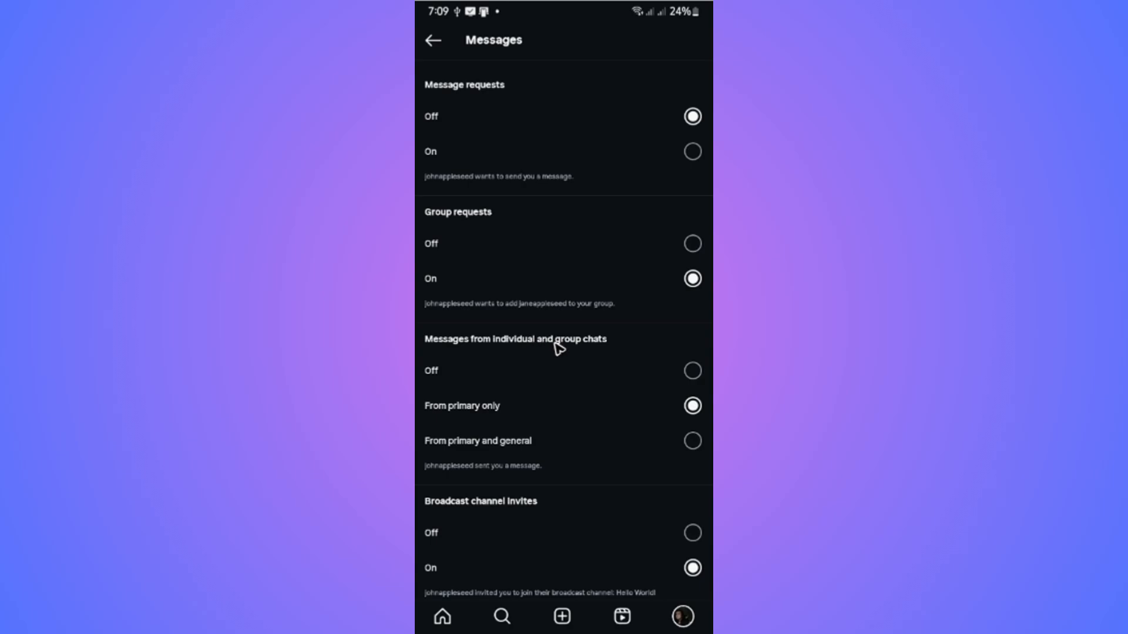
{"action": "mouse_move", "coordinate": [484, 363]}
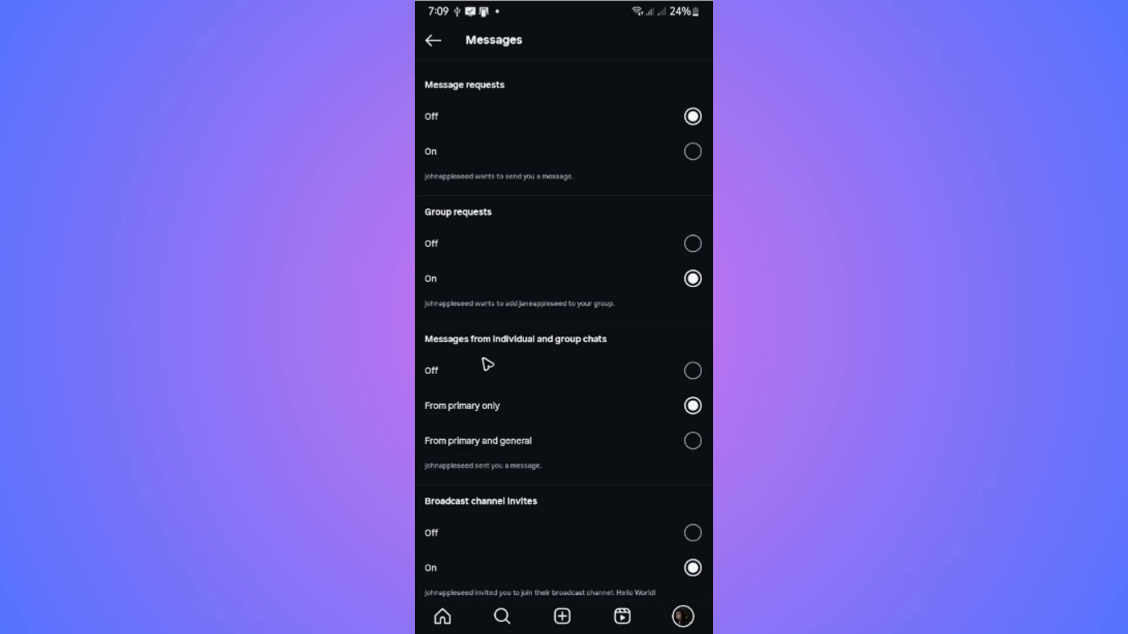
{"action": "mouse_move", "coordinate": [696, 375]}
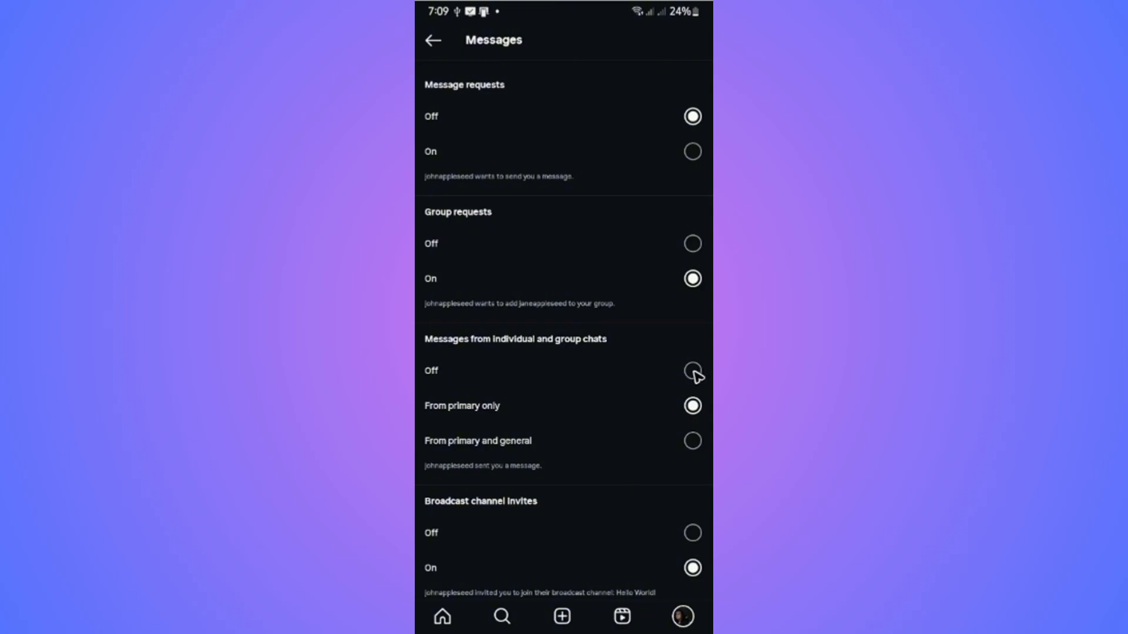
{"action": "scroll", "scroll_direction": "down", "scroll_amount": 3}
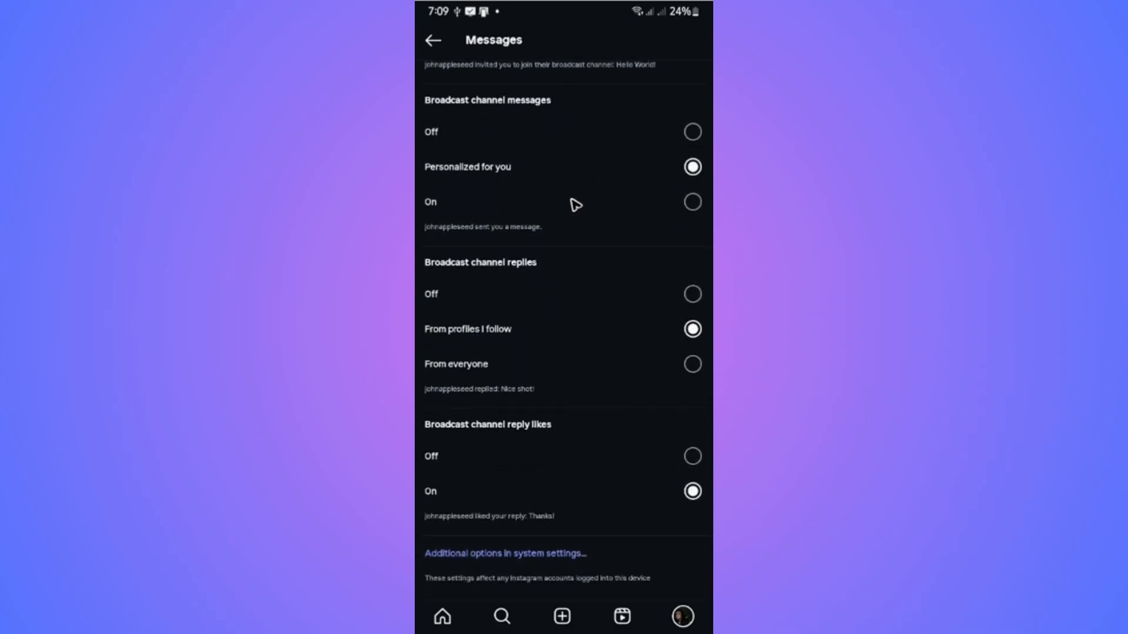
{"action": "mouse_move", "coordinate": [625, 350]}
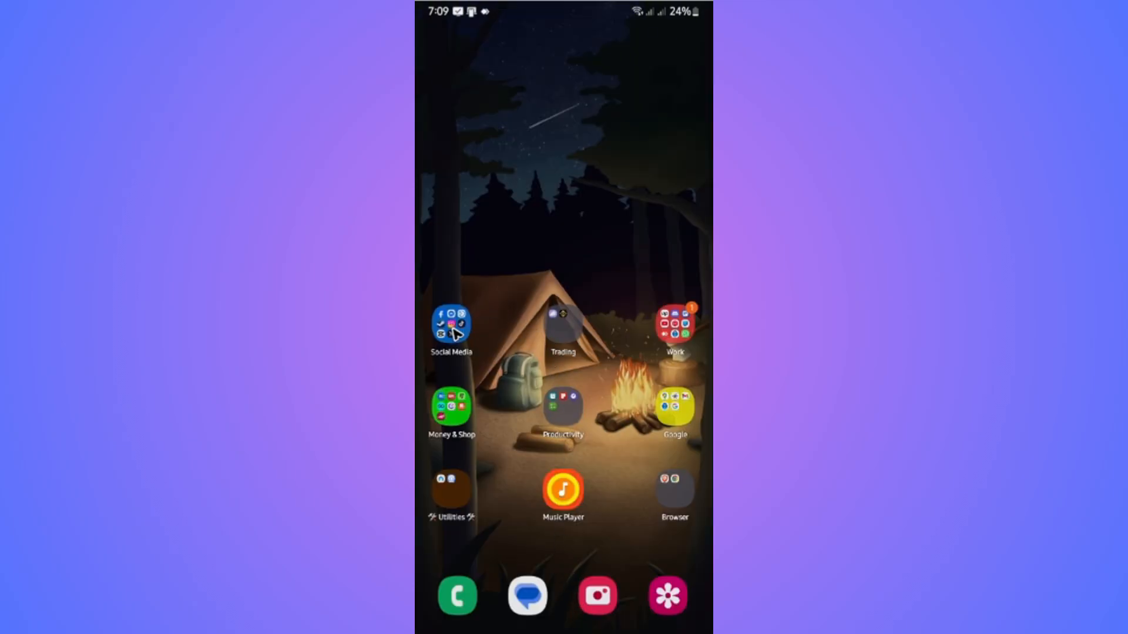
Open the social media apps folder and switch on Instagram's Show notifications
{"action": "left_click", "coordinate": [451, 327]}
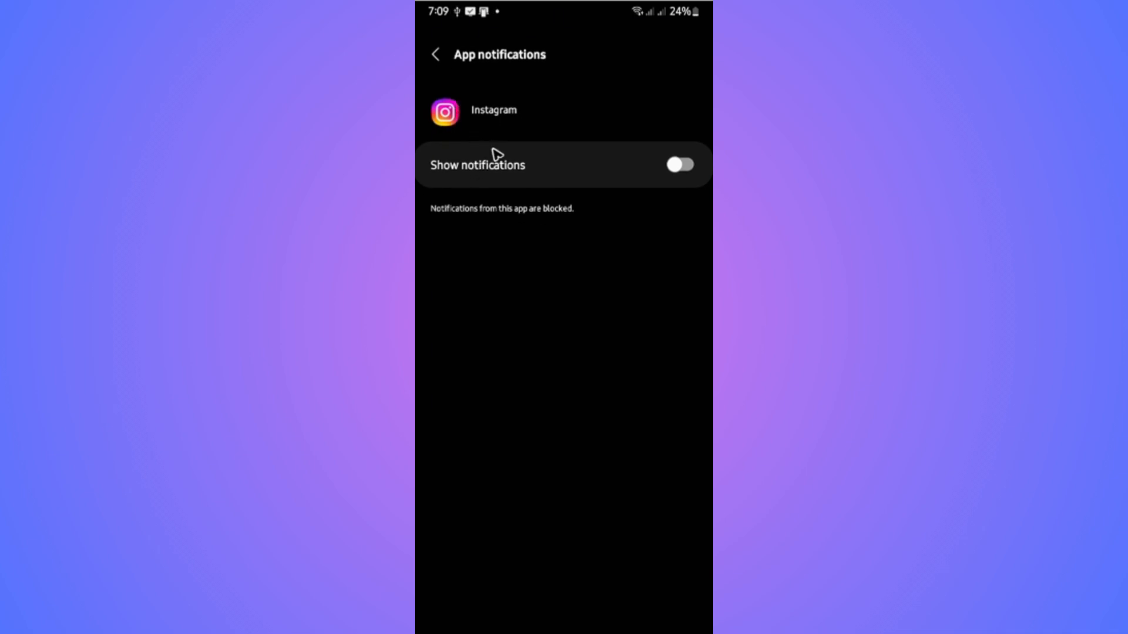
{"action": "left_click", "coordinate": [678, 165]}
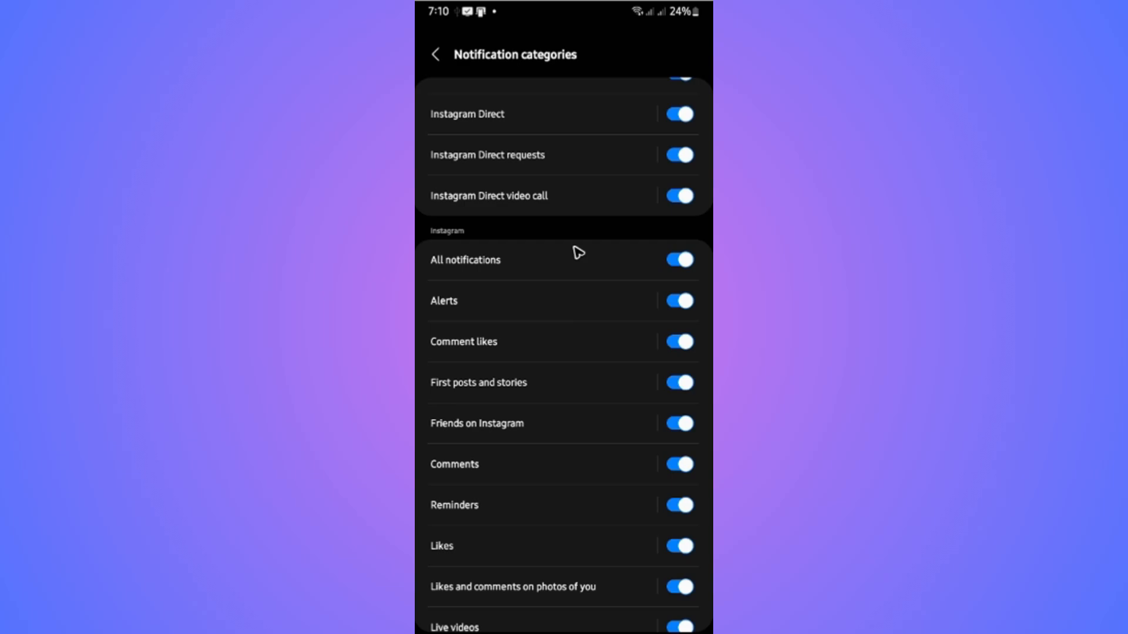
Scroll through Instagram's notification categories, then go back twice to its App info page
{"action": "scroll", "scroll_direction": "down", "scroll_amount": 3}
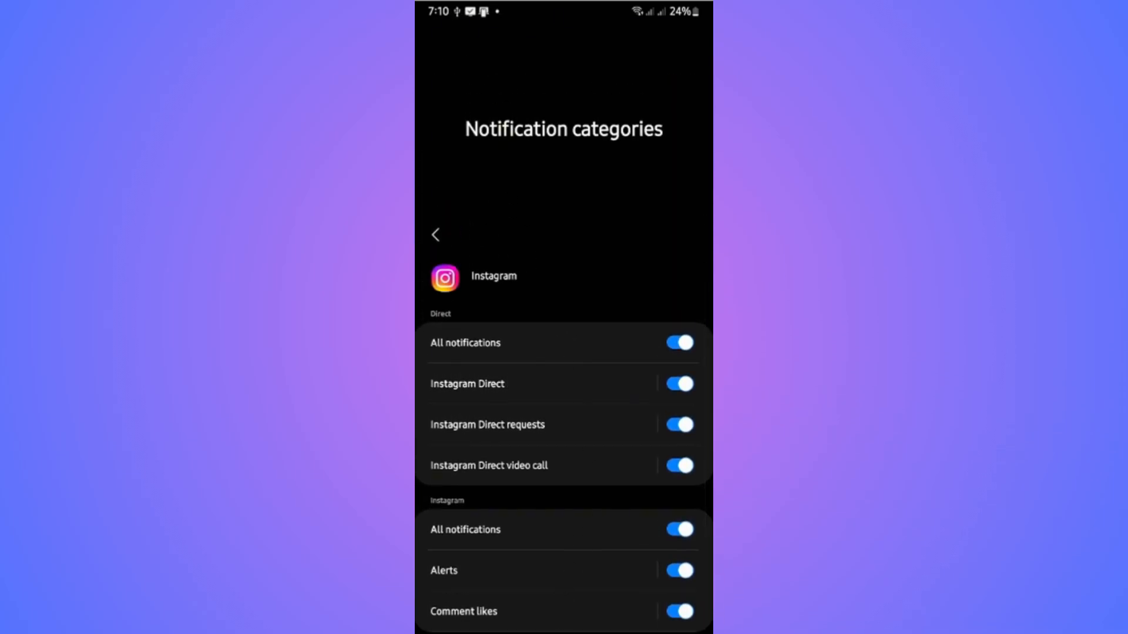
{"action": "scroll", "scroll_direction": "up", "scroll_amount": 3}
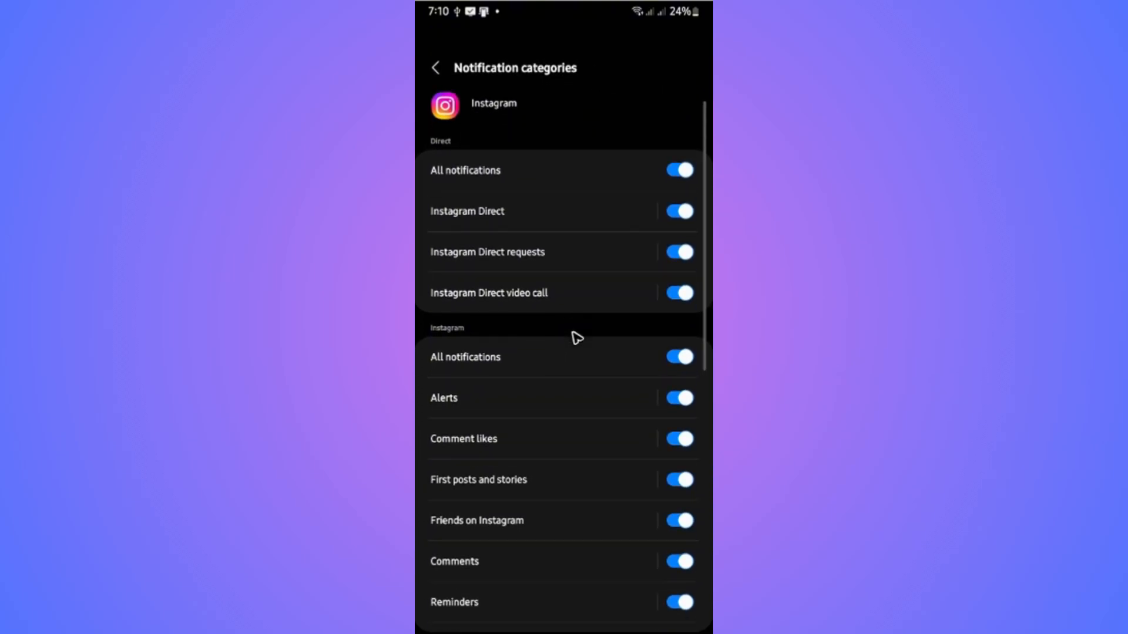
{"action": "scroll", "scroll_direction": "up", "scroll_amount": 3}
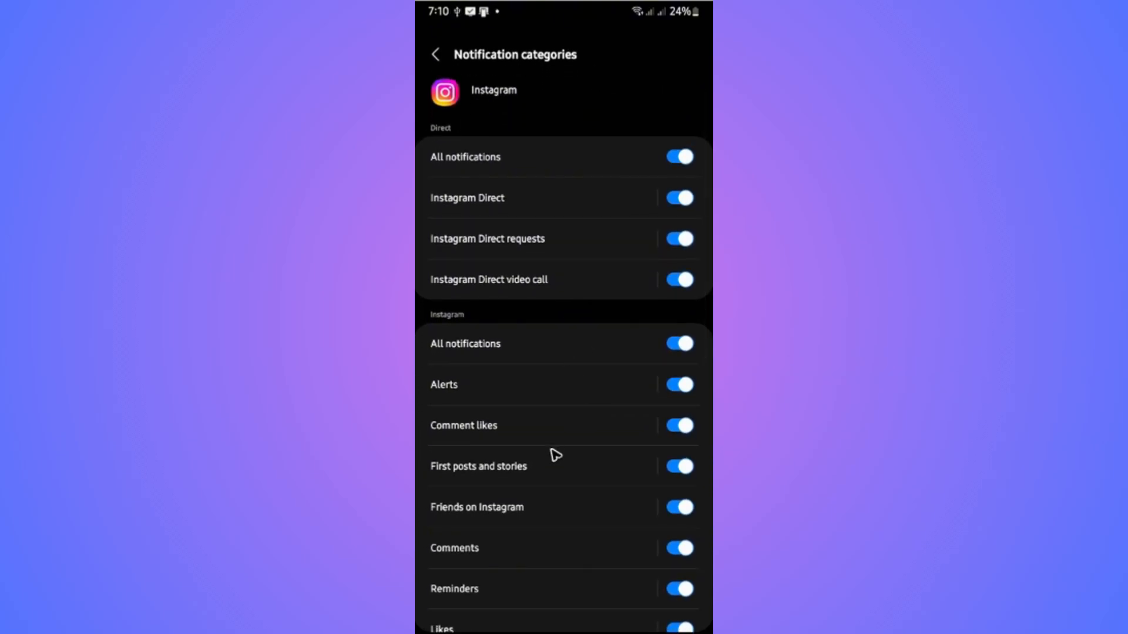
{"action": "mouse_move", "coordinate": [548, 279]}
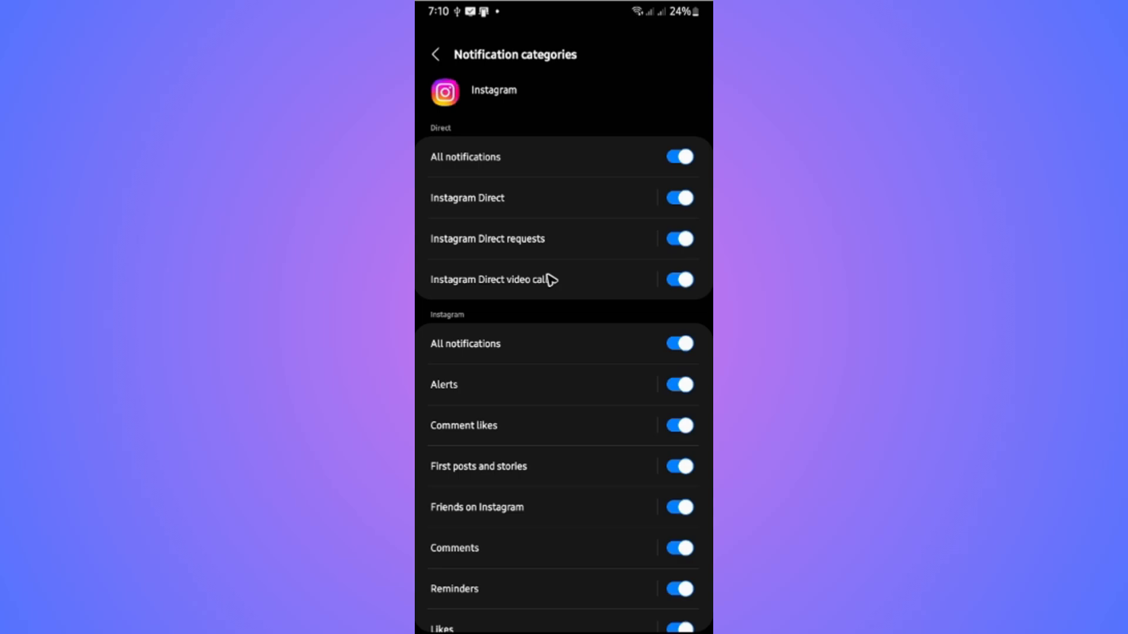
{"action": "mouse_move", "coordinate": [452, 67]}
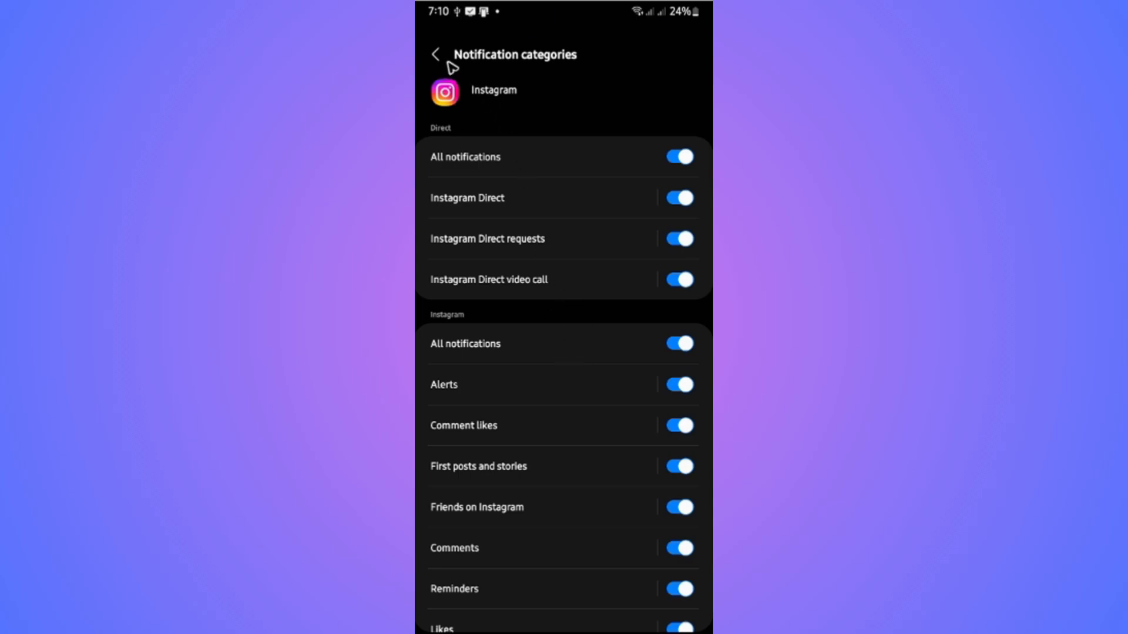
{"action": "left_click", "coordinate": [435, 53]}
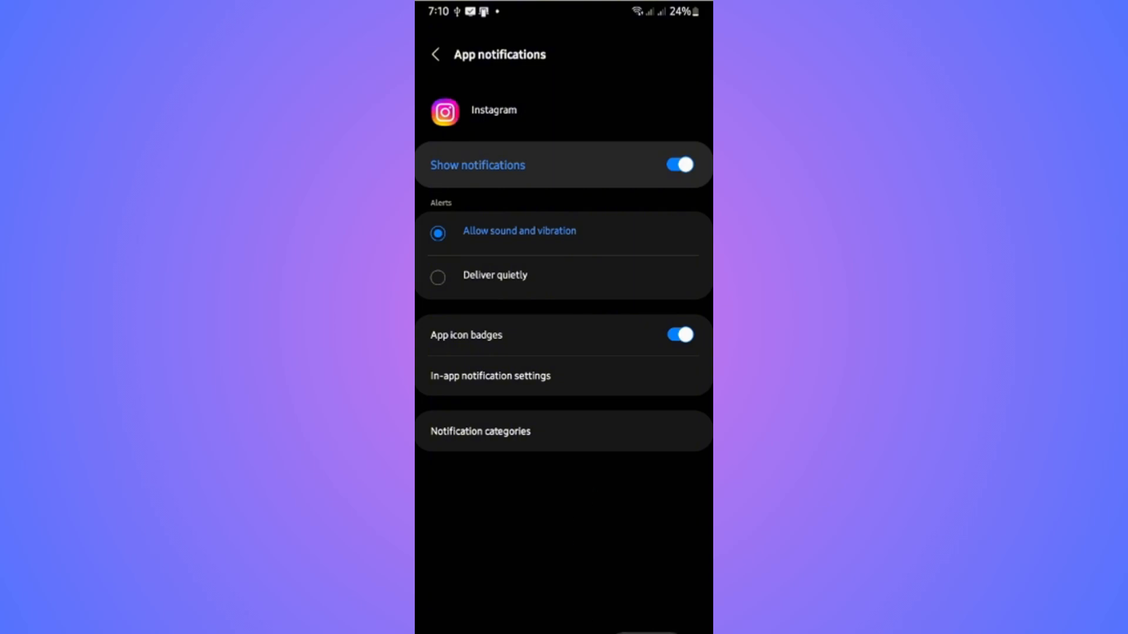
{"action": "left_click", "coordinate": [436, 54]}
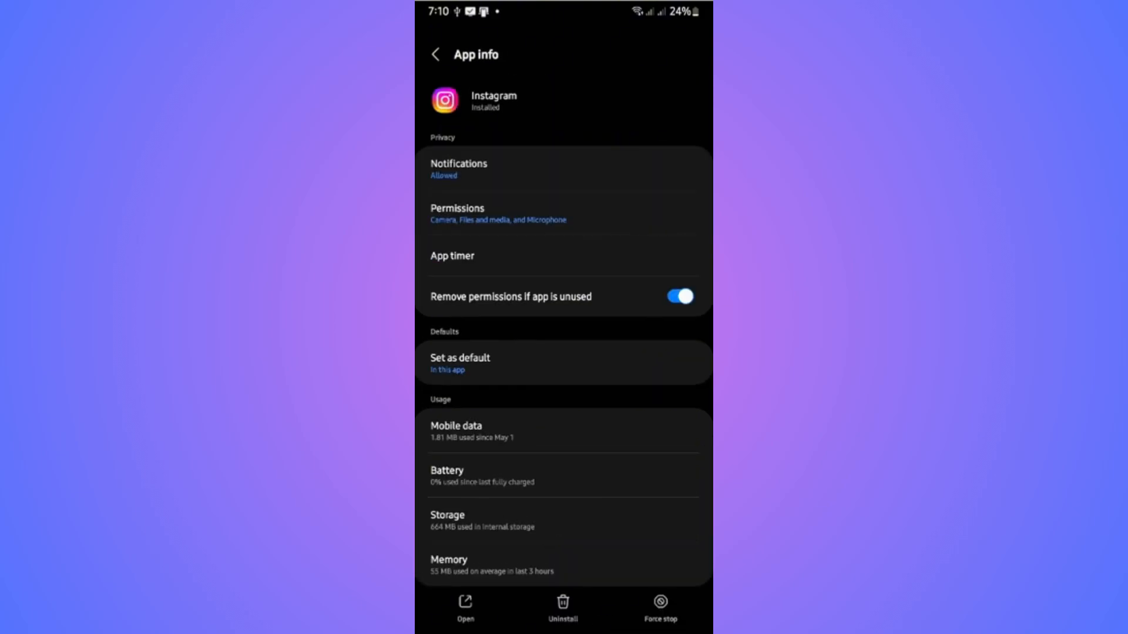